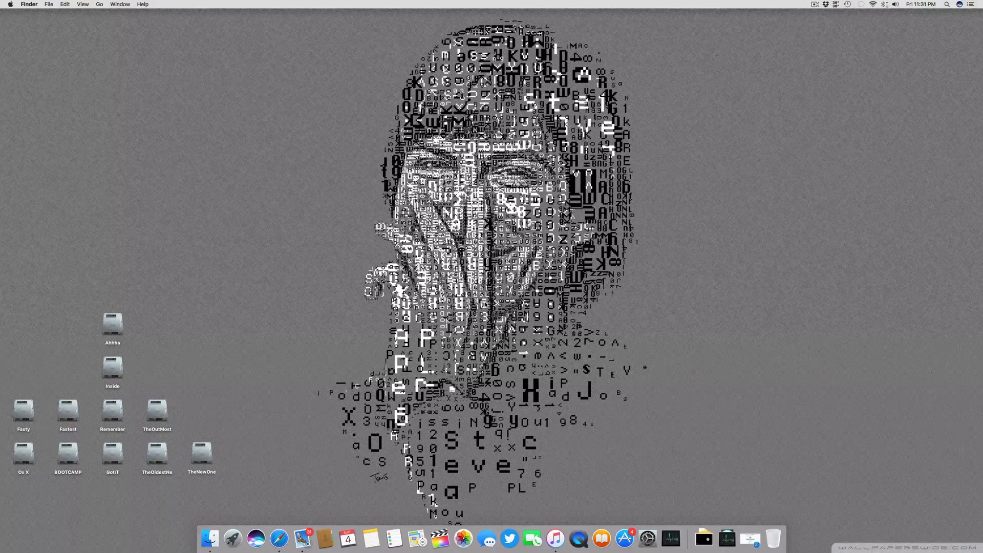
{"action": "mouse_move", "coordinate": [237, 523]}
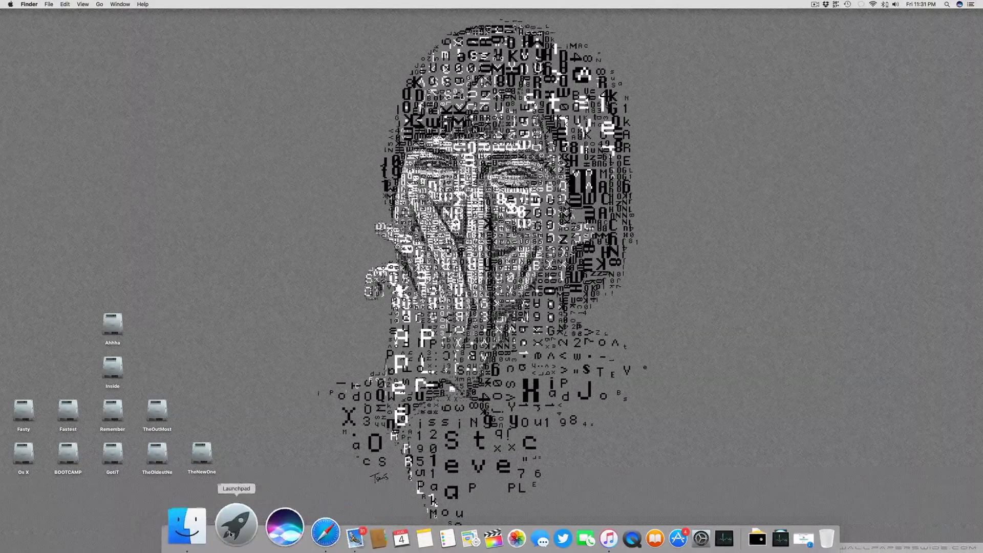
Dismiss Launchpad and launch the App Store from the Dock.
{"action": "left_click", "coordinate": [237, 525]}
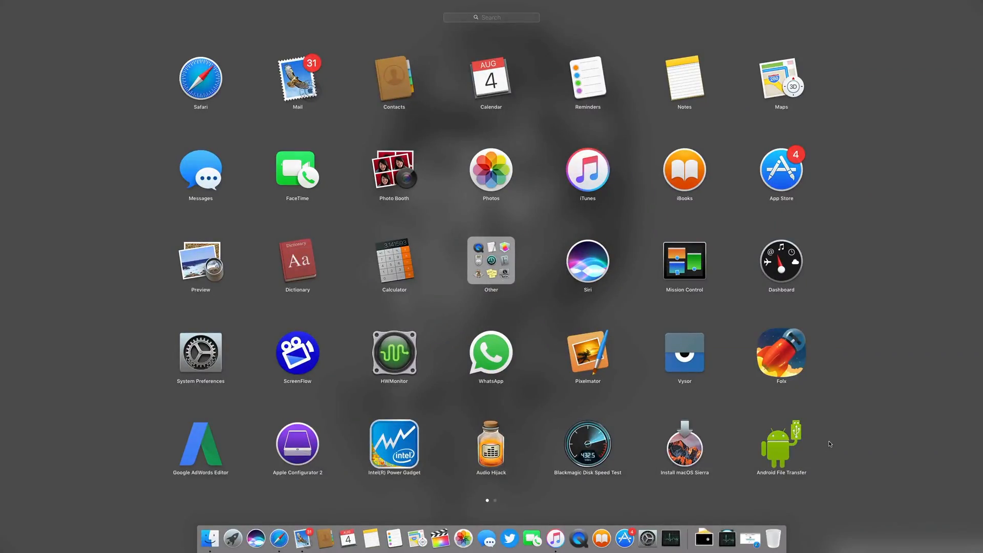
{"action": "mouse_move", "coordinate": [877, 439]}
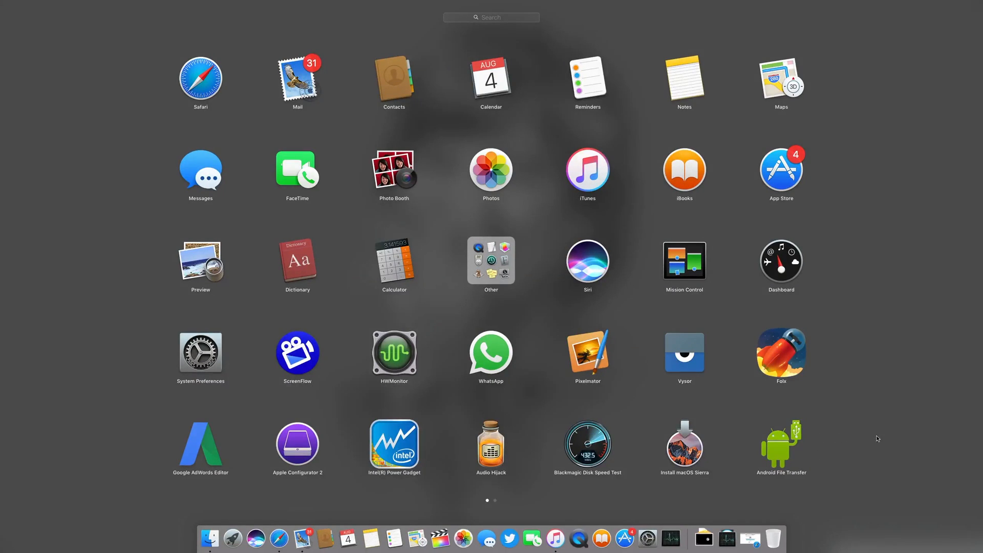
{"action": "mouse_move", "coordinate": [779, 488]}
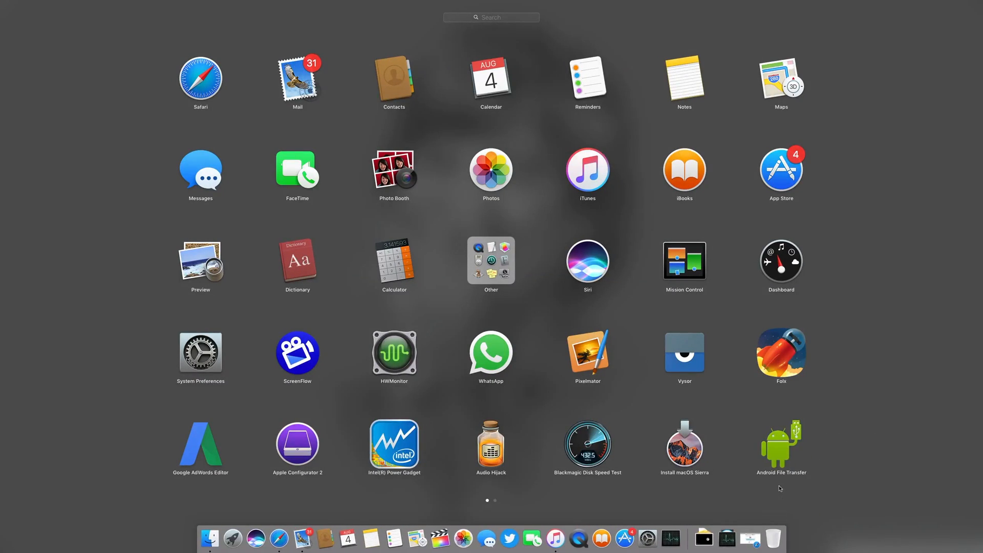
{"action": "key", "text": "escape"}
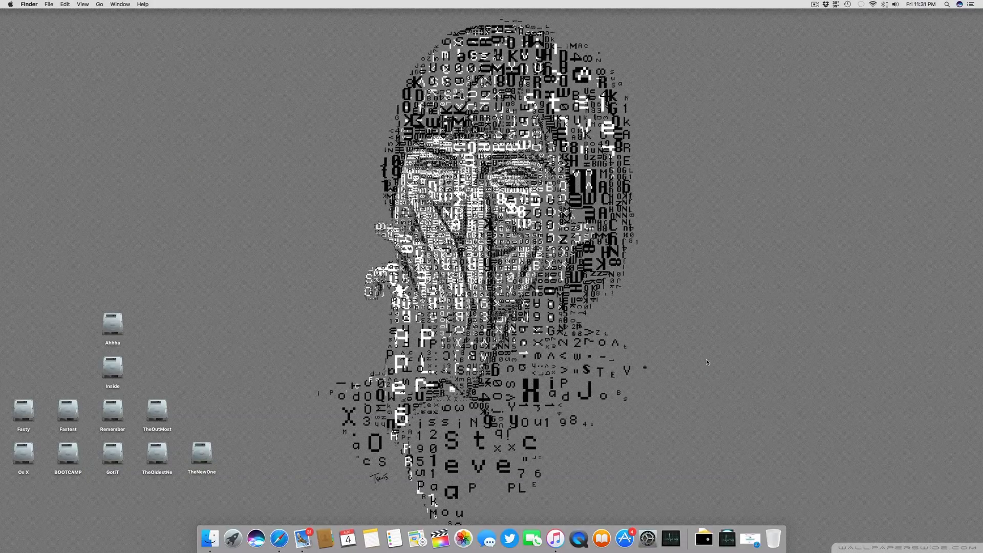
{"action": "mouse_move", "coordinate": [706, 366]}
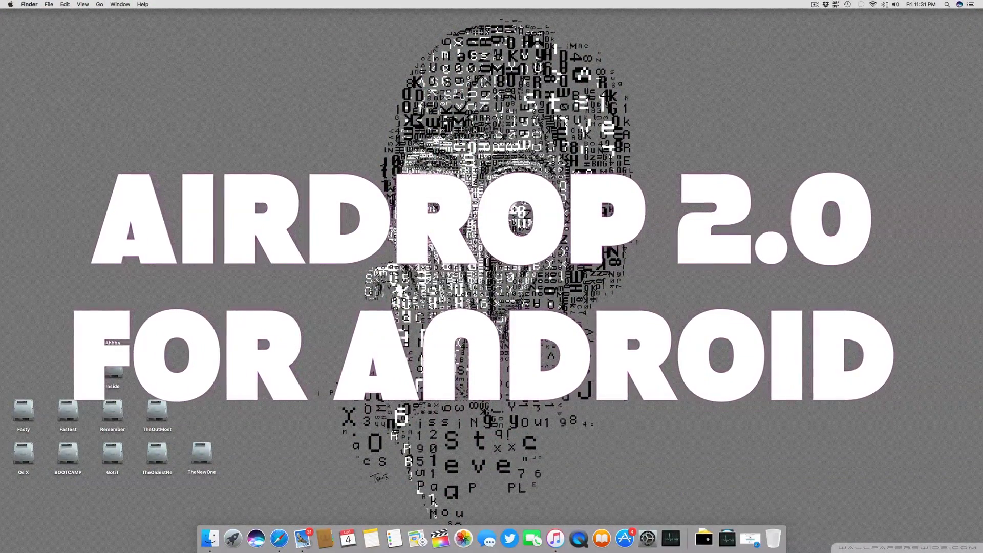
{"action": "left_click", "coordinate": [623, 538]}
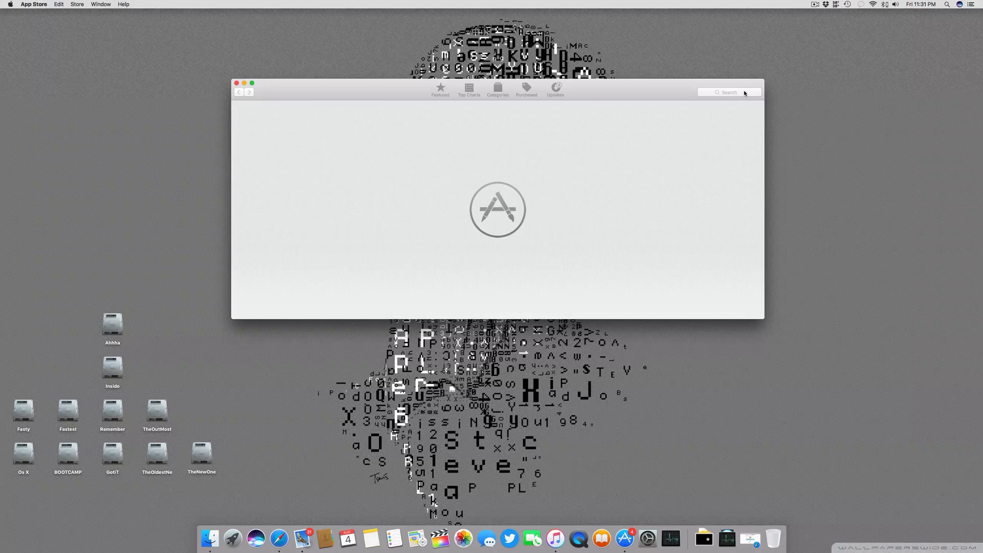
Search the App Store for 'handshaker' to list the HandShaker app.
{"action": "left_click", "coordinate": [729, 92]}
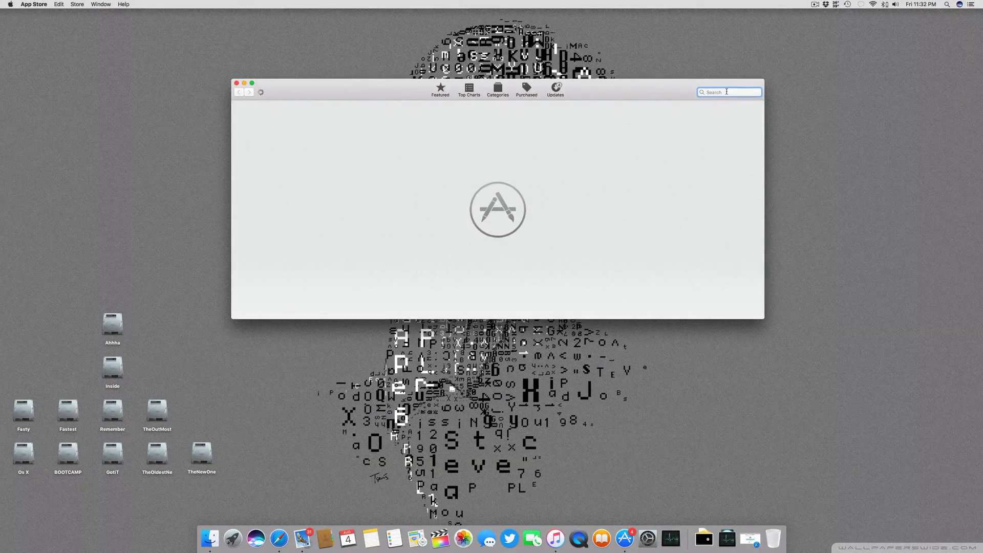
{"action": "type", "text": "handshaker"}
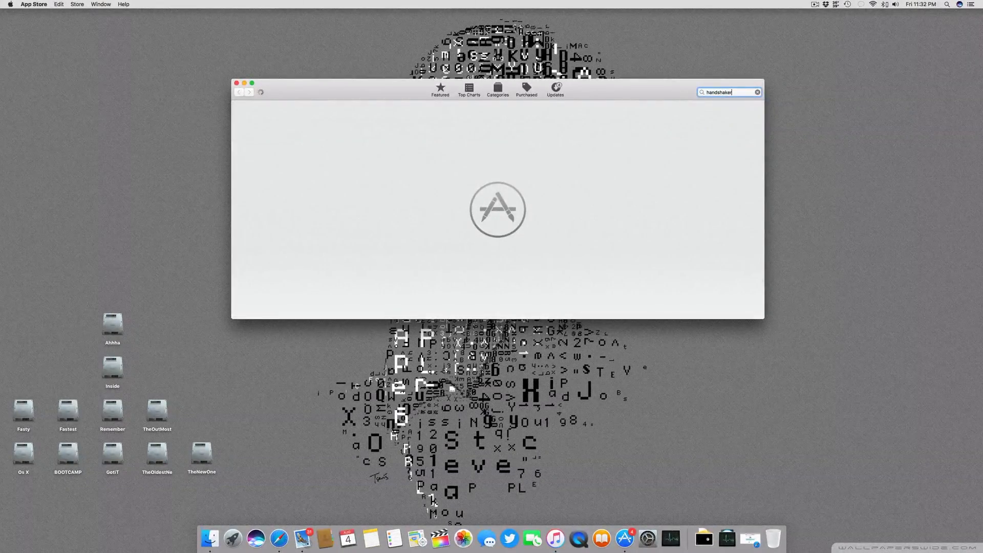
{"action": "key", "text": "Return"}
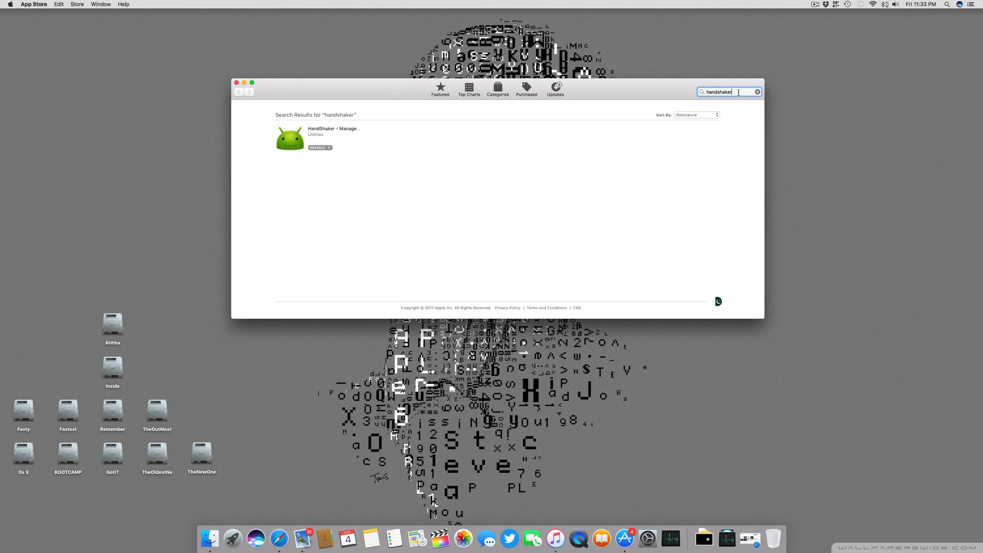
{"action": "mouse_move", "coordinate": [325, 130]}
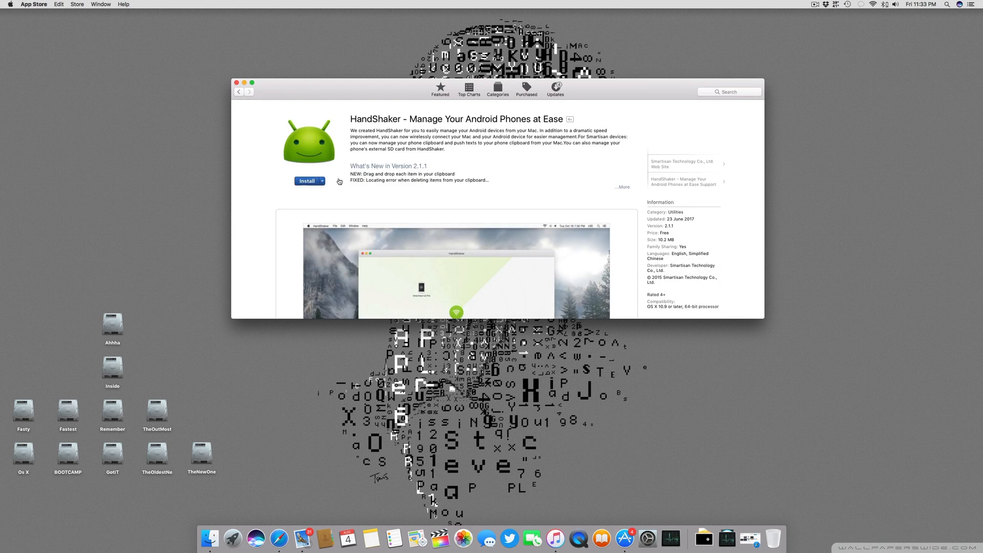
Start installing HandShaker from its App Store page and let the download proceed.
{"action": "left_click", "coordinate": [307, 182]}
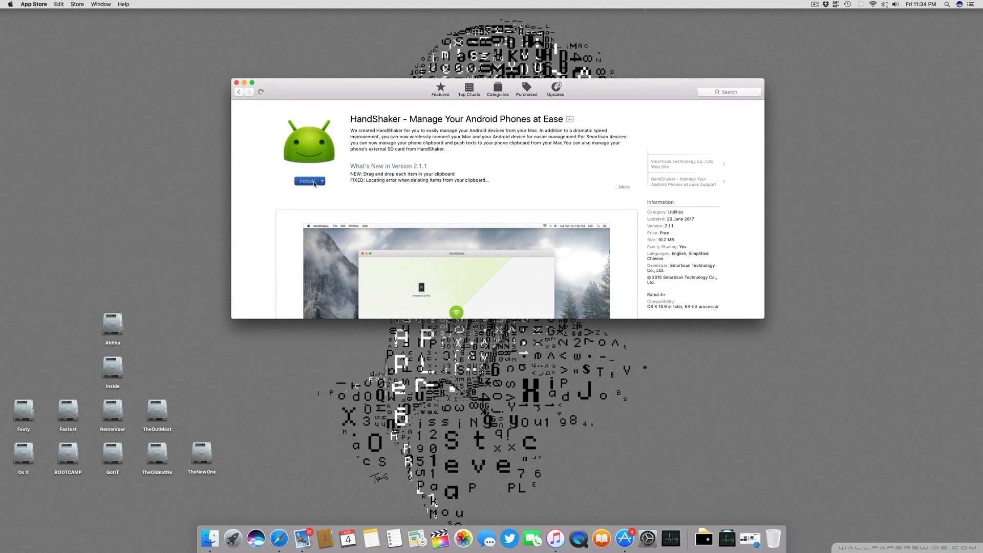
{"action": "scroll", "scroll_direction": "down", "scroll_amount": 3}
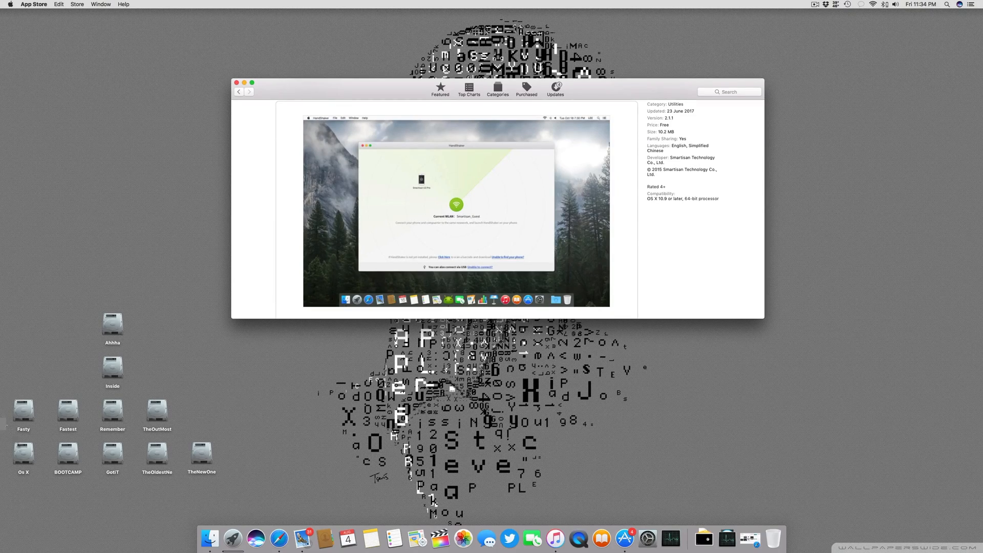
{"action": "left_click", "coordinate": [210, 539]}
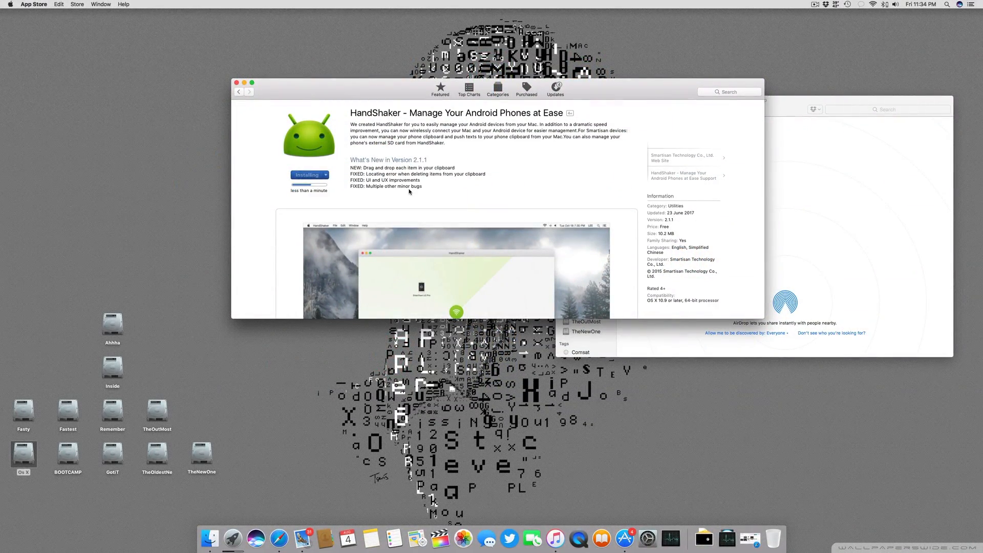
{"action": "mouse_move", "coordinate": [612, 87]}
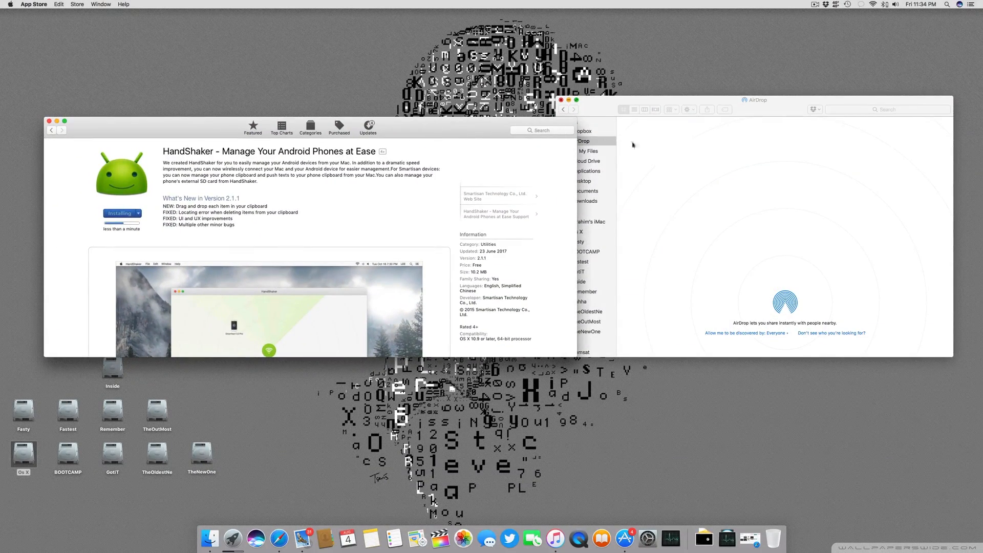
{"action": "mouse_move", "coordinate": [324, 203]}
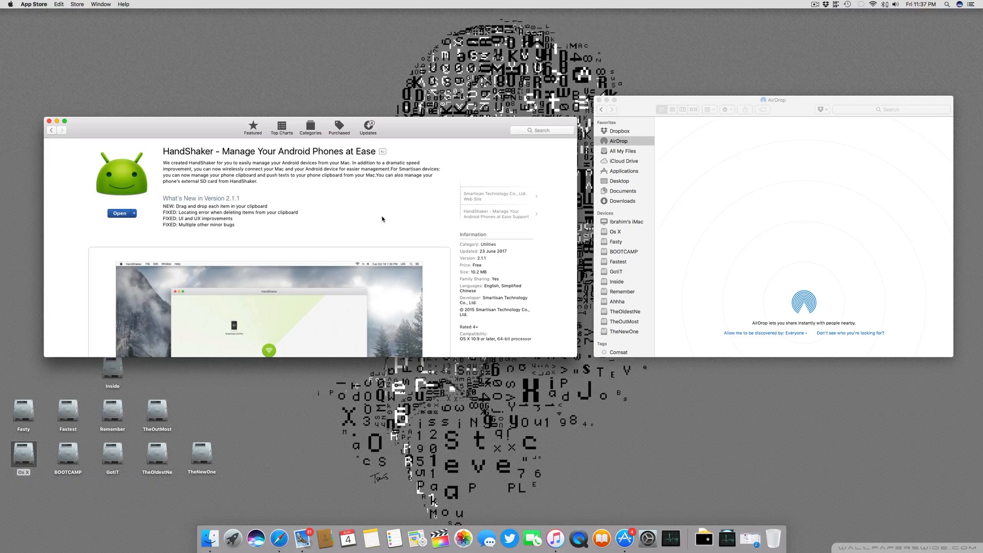
{"action": "left_click", "coordinate": [120, 213]}
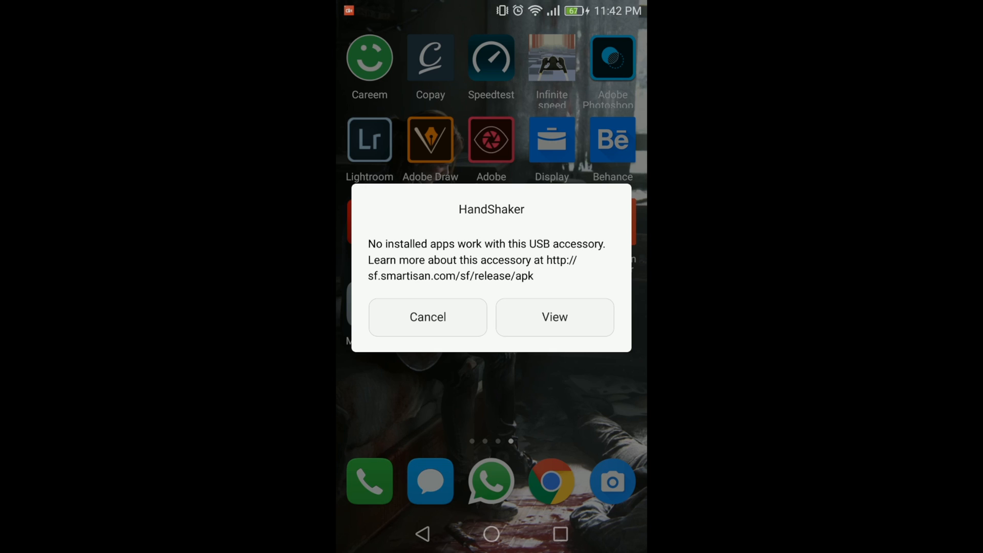
Download HandShaker(2).apk to the phone's Download folder from the USB accessory dialog.
{"action": "left_click", "coordinate": [554, 317]}
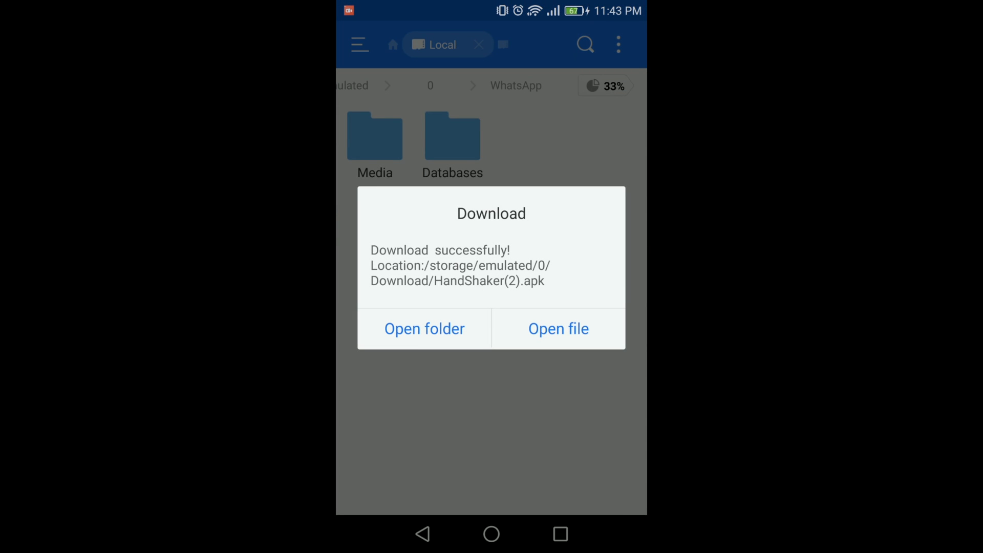
Open HandShaker(2).apk, install it, and launch HandShaker on the phone.
{"action": "left_click", "coordinate": [557, 329]}
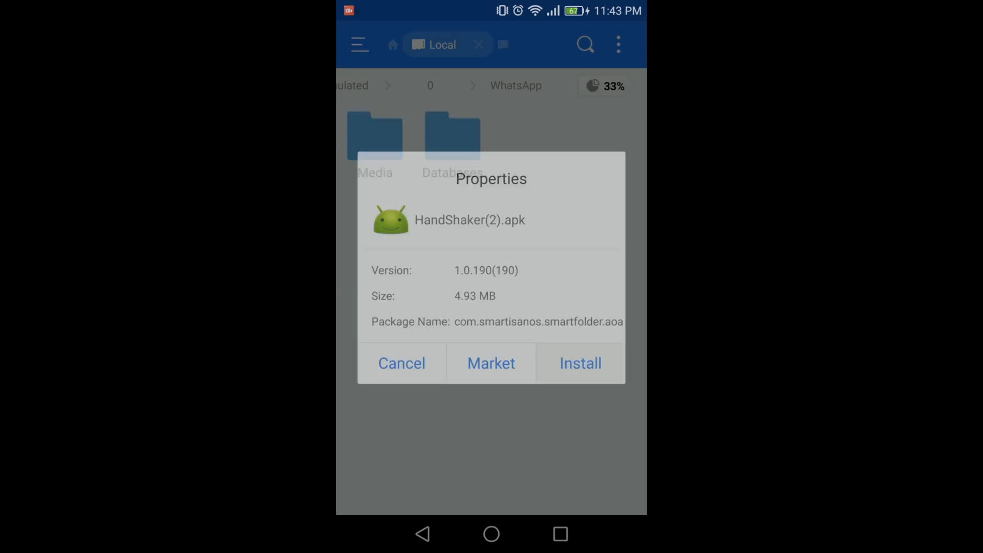
{"action": "left_click", "coordinate": [580, 363]}
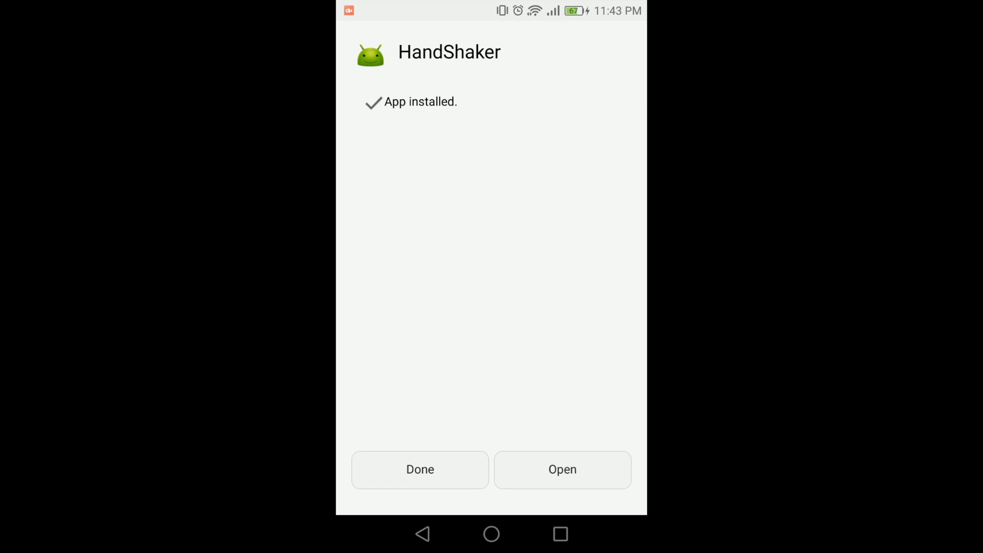
{"action": "left_click", "coordinate": [562, 469]}
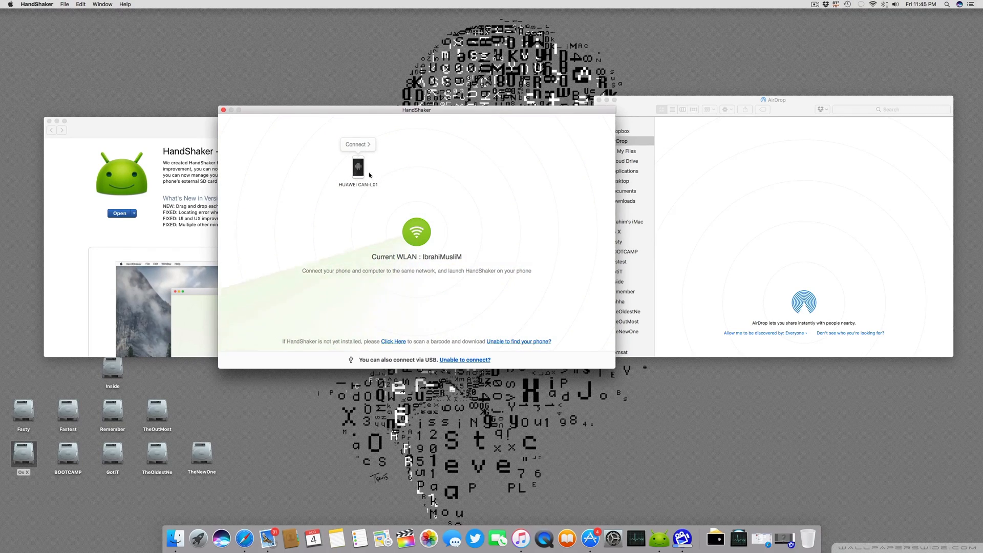
Connect to the HUAWEI phone, browse its storage folders, and select the cgminer zip.
{"action": "left_click", "coordinate": [357, 144]}
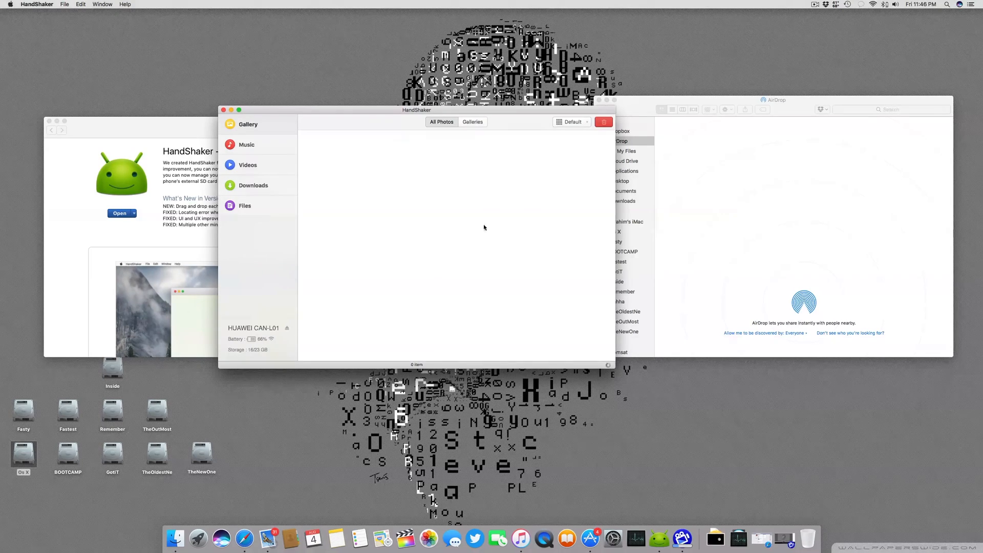
{"action": "left_click", "coordinate": [244, 205]}
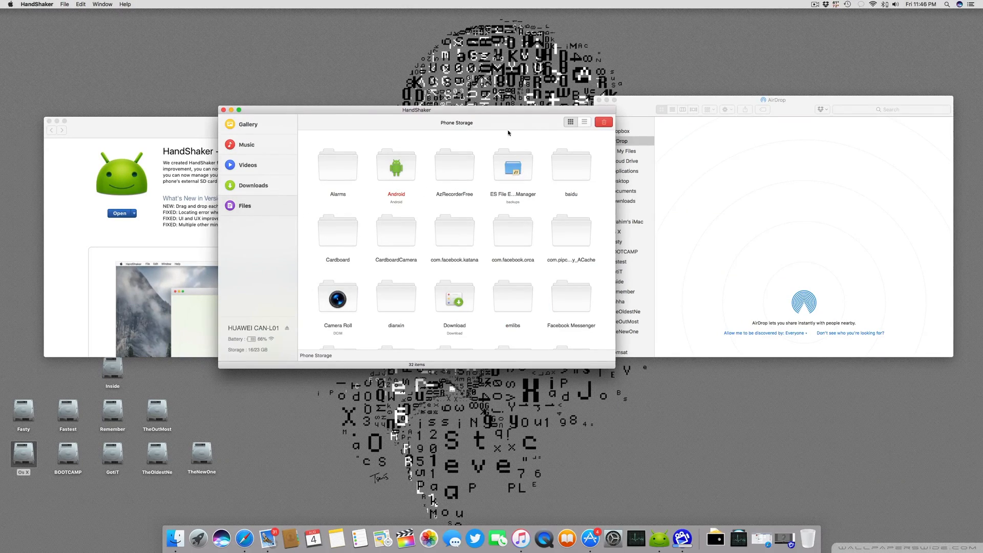
{"action": "left_click", "coordinate": [252, 185]}
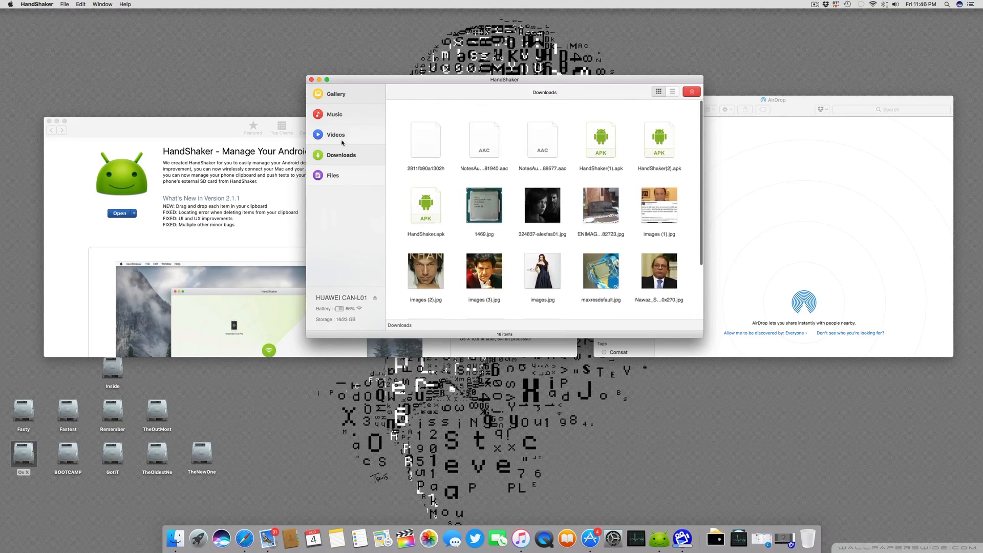
{"action": "left_click", "coordinate": [333, 175]}
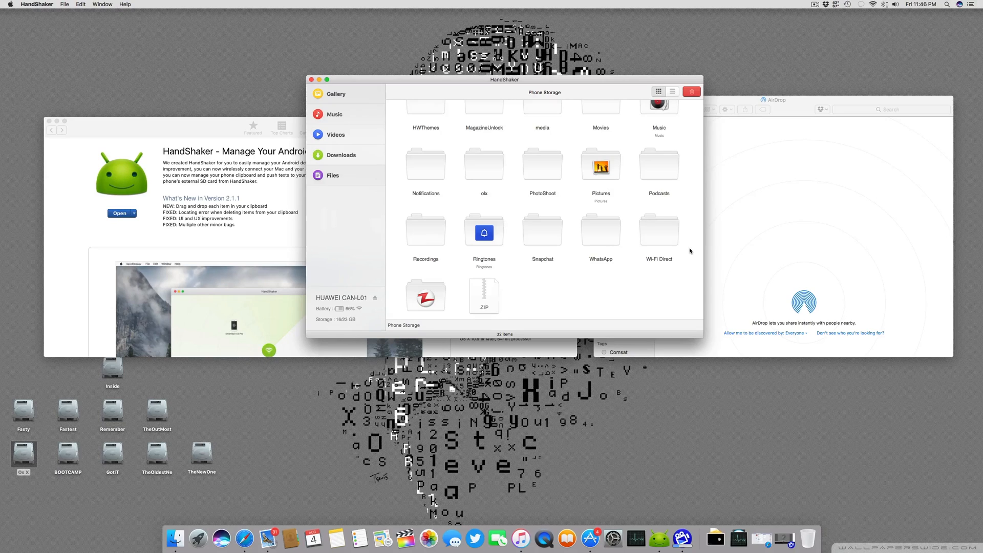
{"action": "mouse_move", "coordinate": [216, 193]}
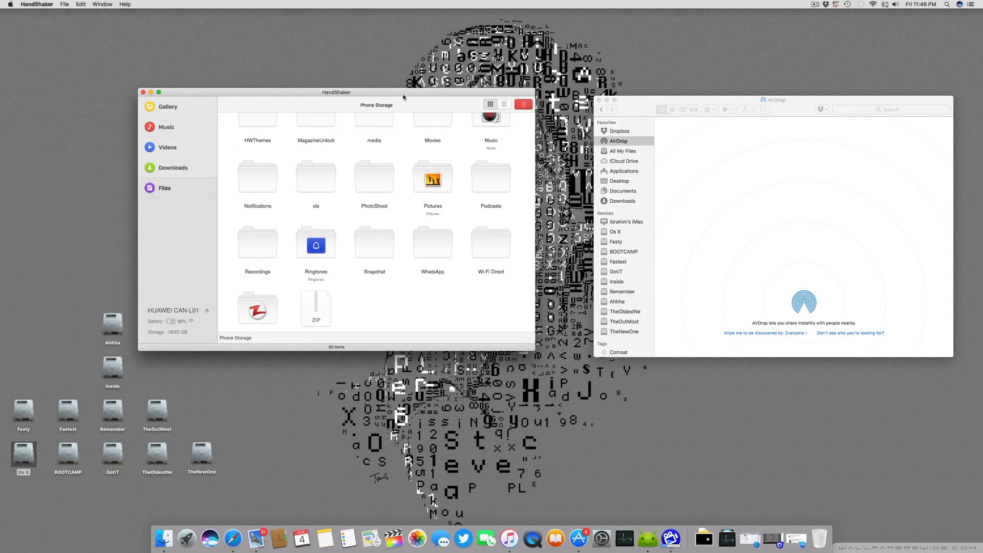
{"action": "mouse_move", "coordinate": [443, 266]}
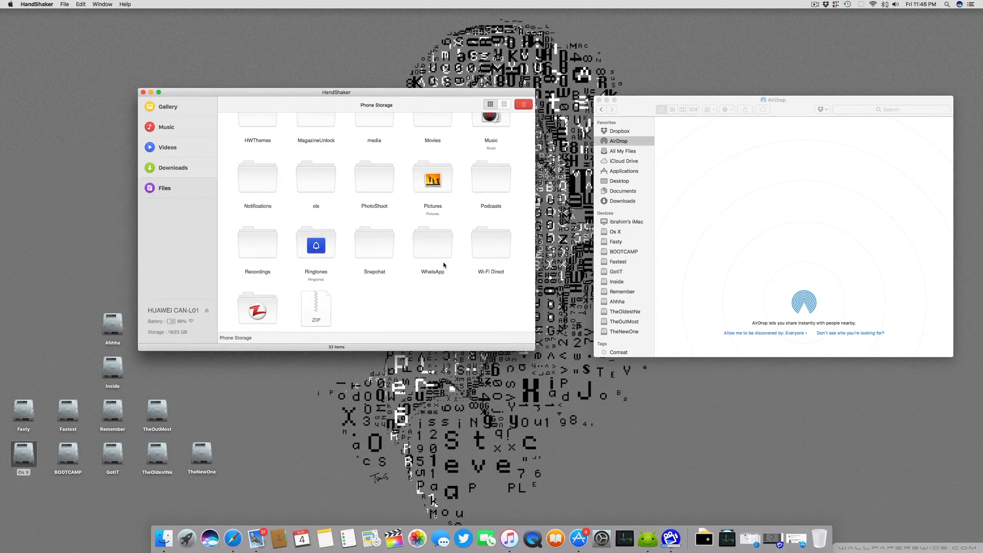
{"action": "scroll", "scroll_direction": "down", "scroll_amount": 3}
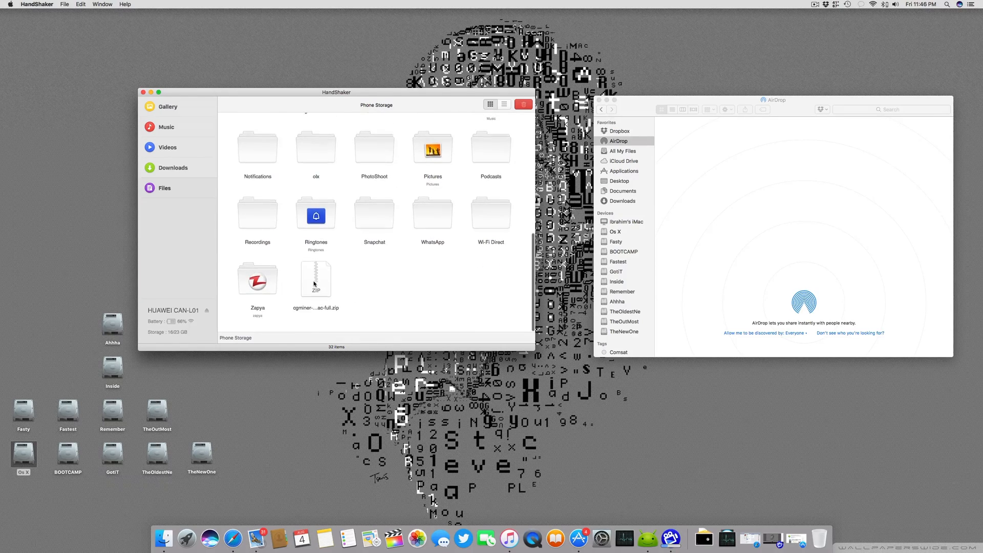
{"action": "left_click", "coordinate": [315, 280]}
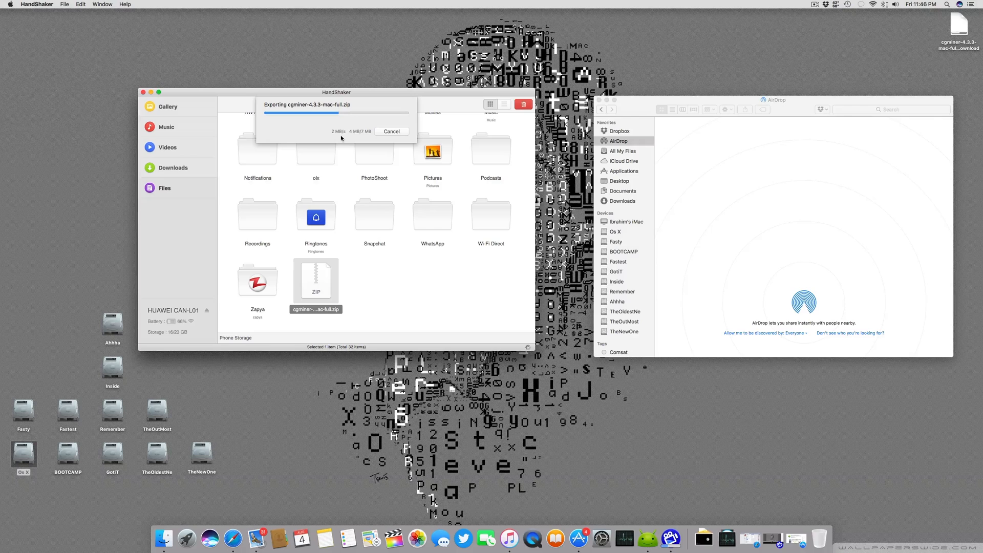
{"action": "mouse_move", "coordinate": [422, 307]}
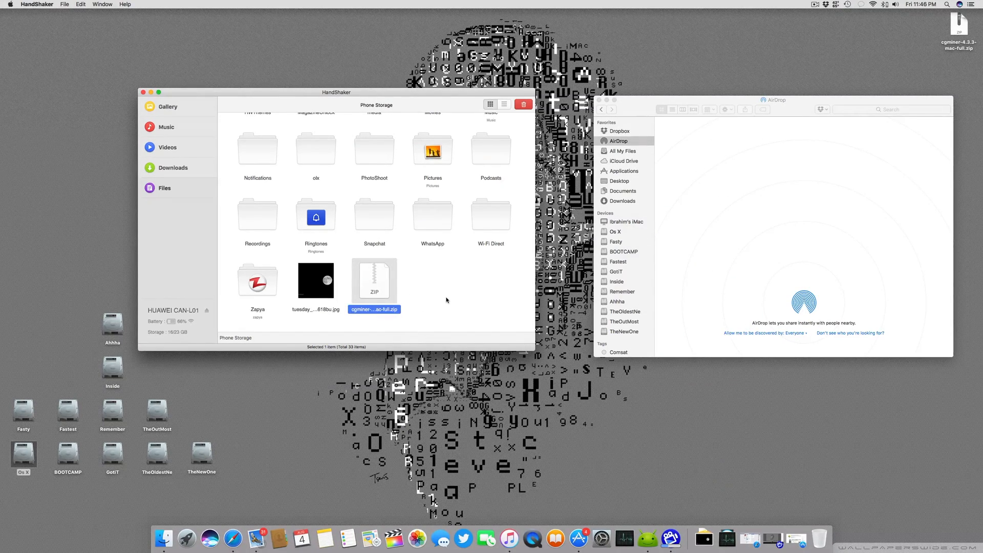
{"action": "mouse_move", "coordinate": [227, 309]}
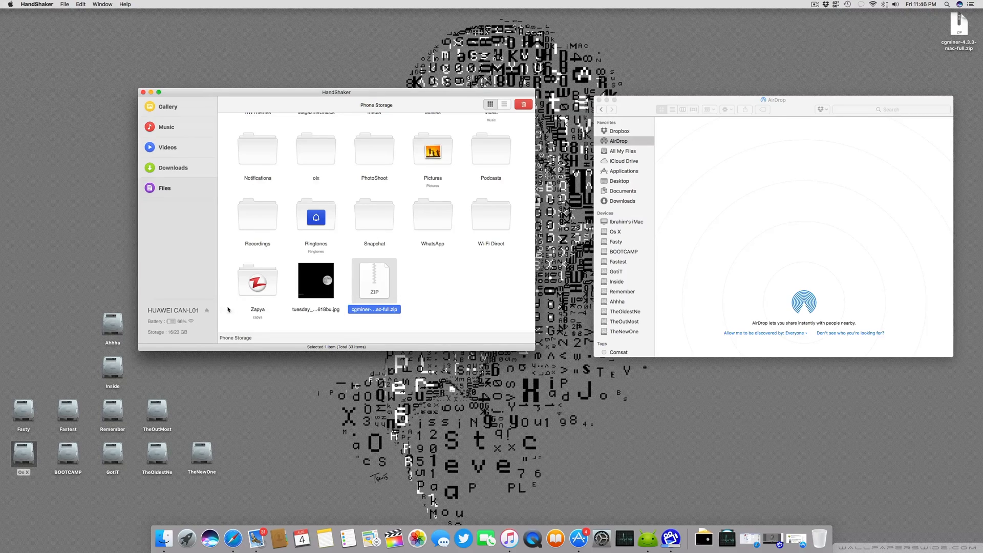
{"action": "mouse_move", "coordinate": [190, 324]}
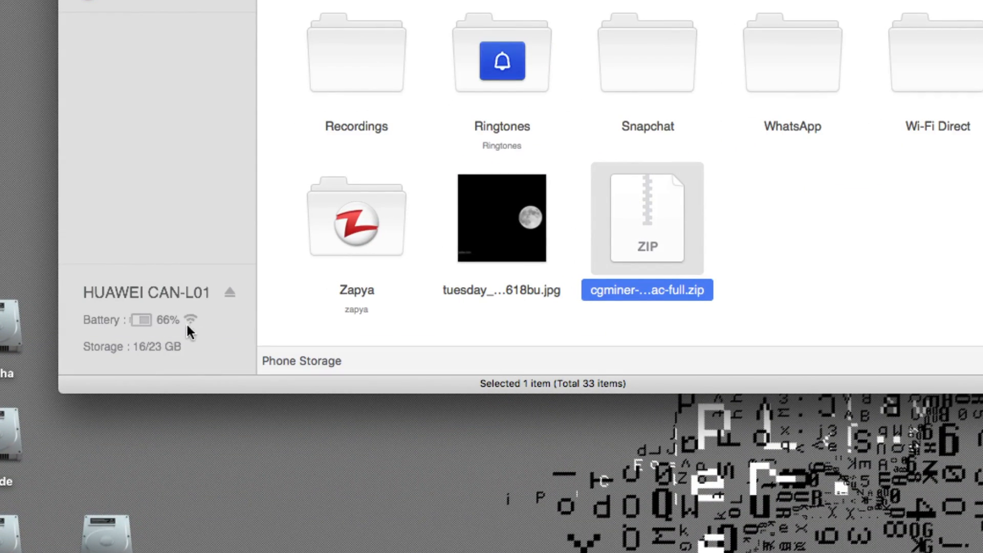
{"action": "mouse_move", "coordinate": [122, 357]}
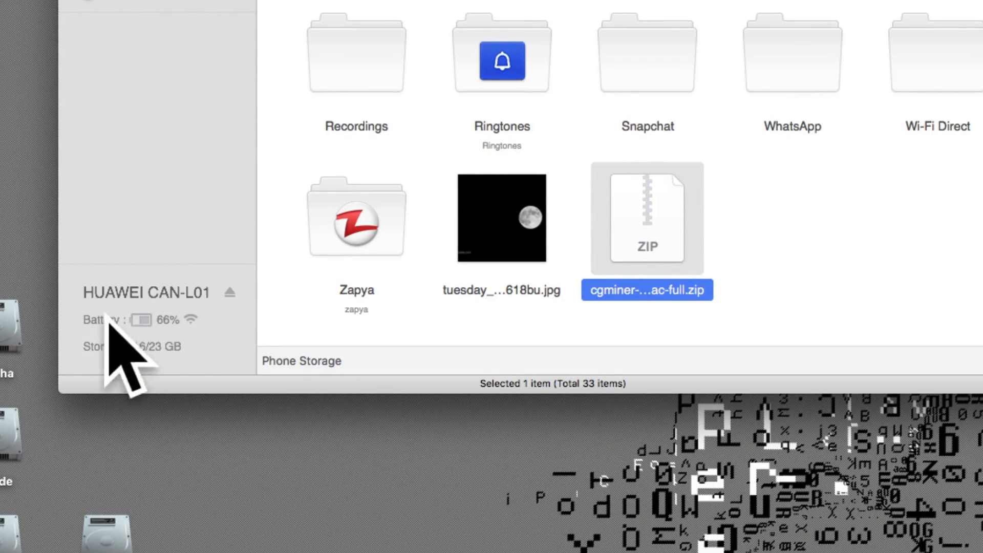
{"action": "mouse_move", "coordinate": [149, 358]}
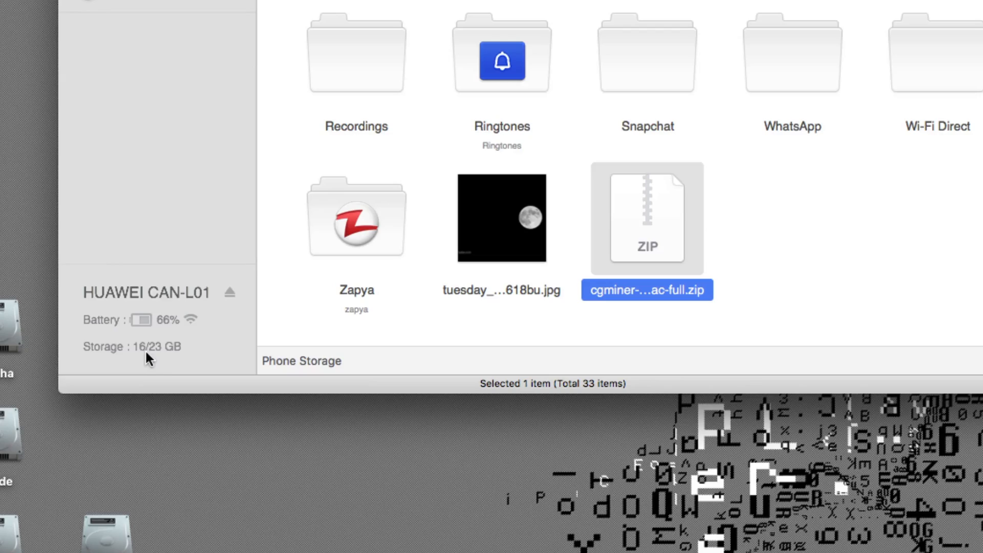
{"action": "mouse_move", "coordinate": [174, 364]}
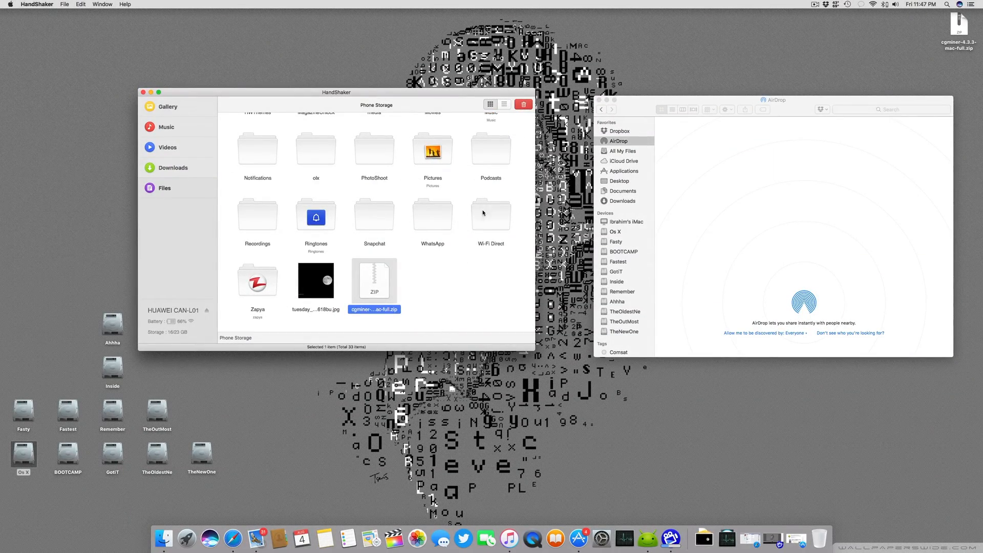
{"action": "right_click", "coordinate": [375, 280]}
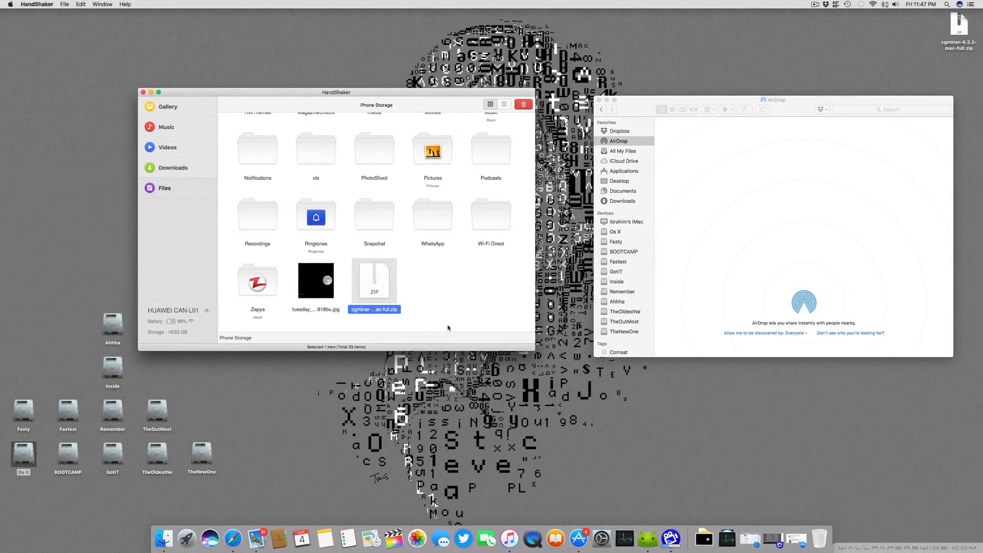
{"action": "mouse_move", "coordinate": [435, 292]}
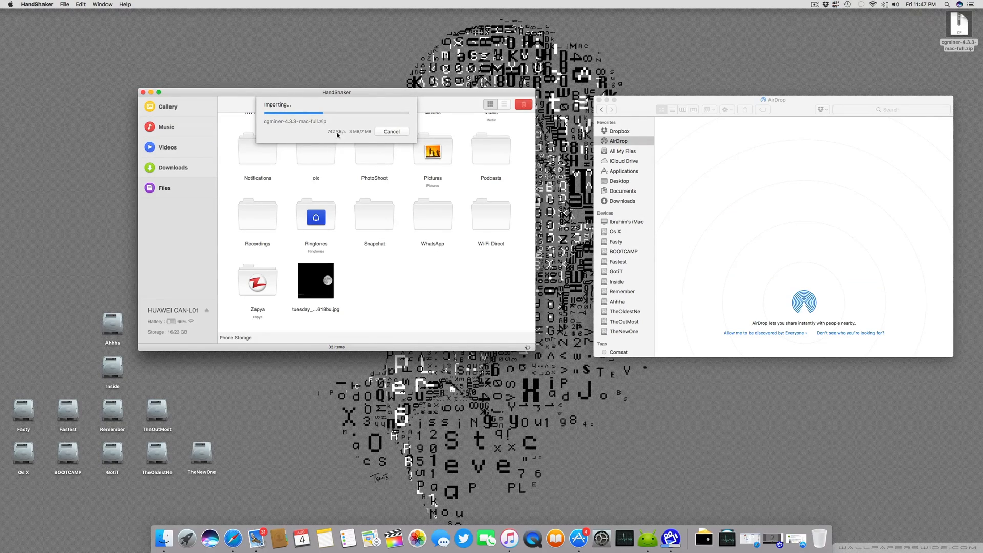
{"action": "mouse_move", "coordinate": [364, 145]}
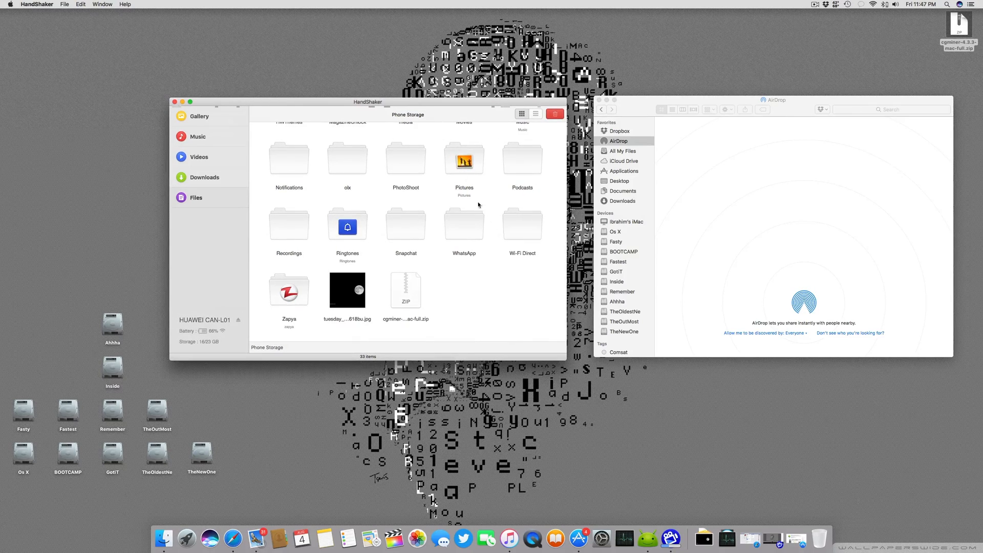
Scroll up through the phone's 33-item storage folder list.
{"action": "scroll", "scroll_direction": "up", "scroll_amount": 3}
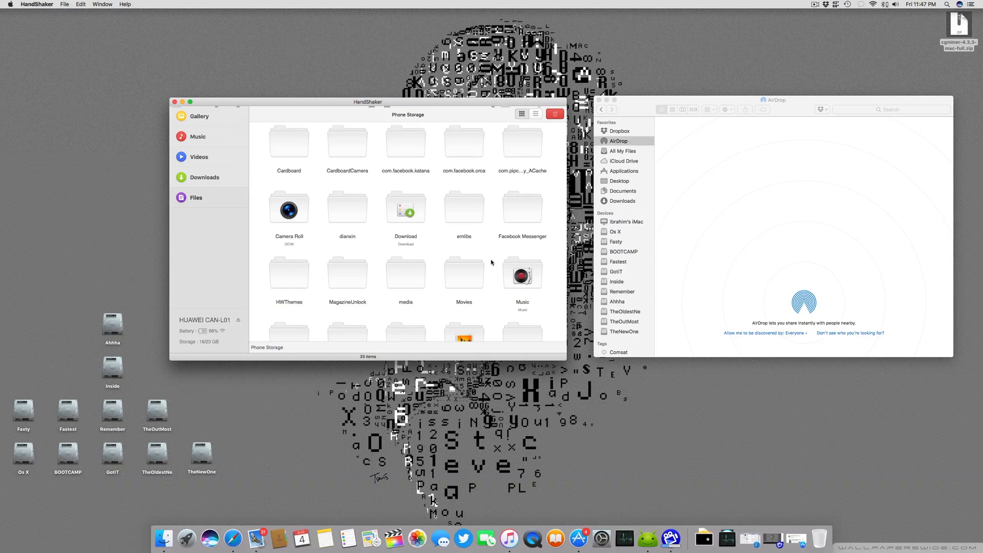
{"action": "scroll", "scroll_direction": "up", "scroll_amount": 3}
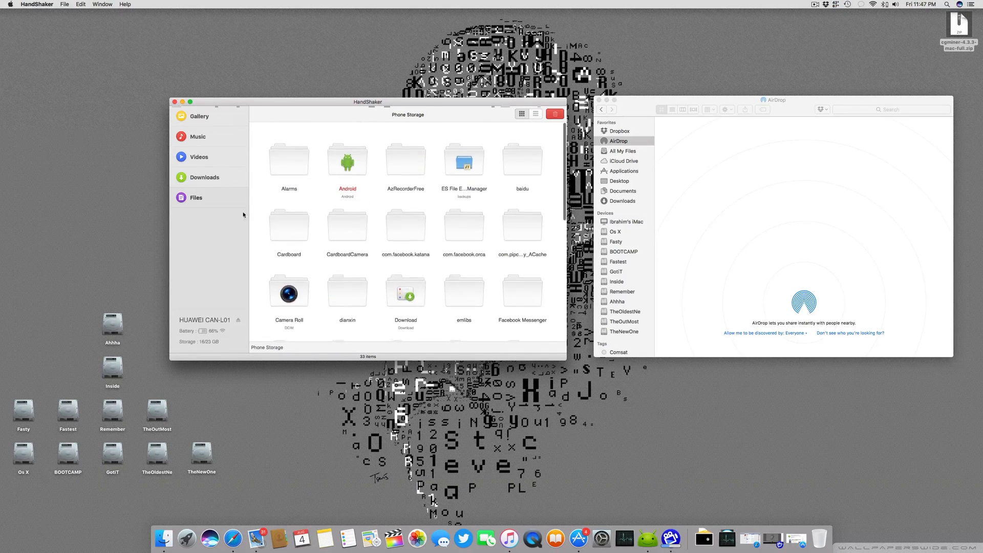
{"action": "left_click", "coordinate": [198, 156]}
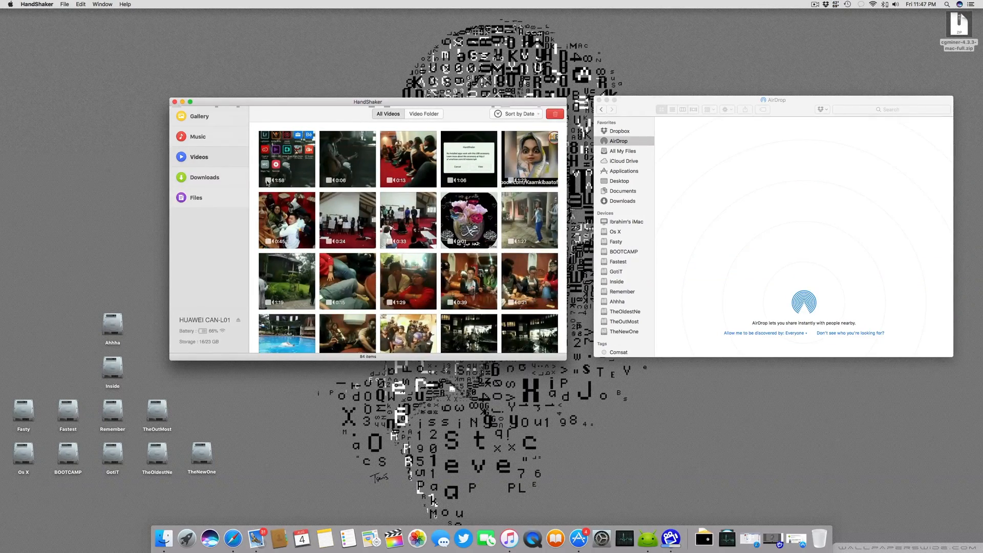
{"action": "left_click", "coordinate": [196, 198]}
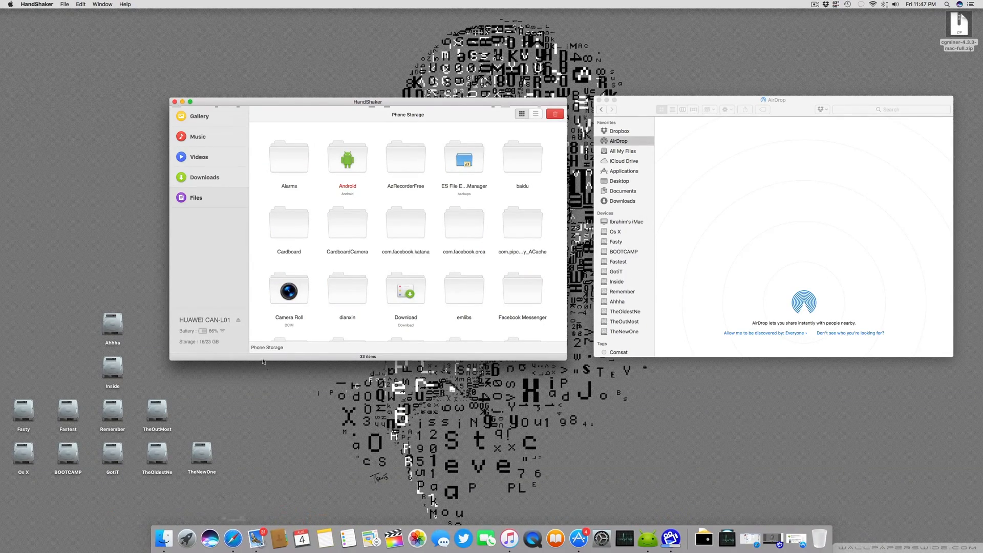
{"action": "scroll", "scroll_direction": "down", "scroll_amount": 3}
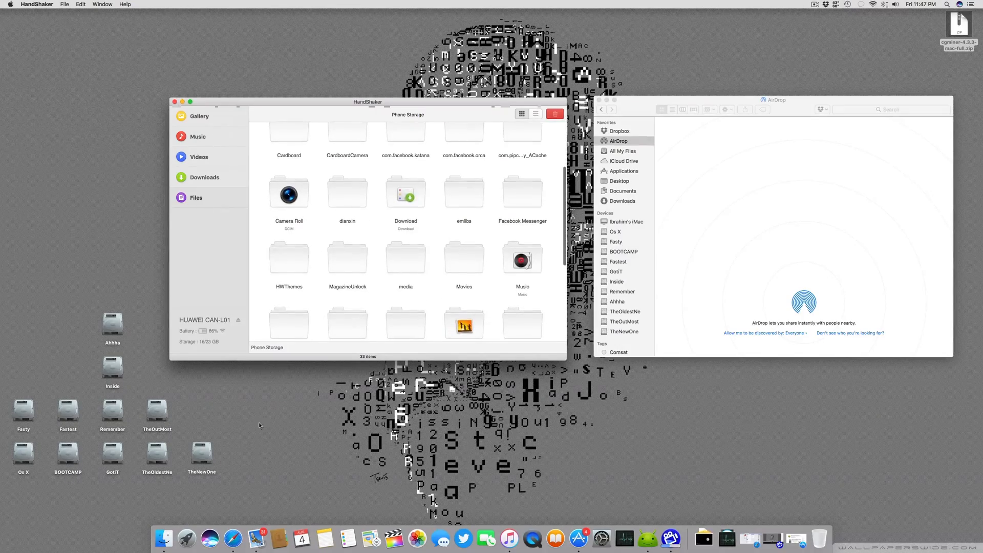
{"action": "left_click", "coordinate": [185, 538]}
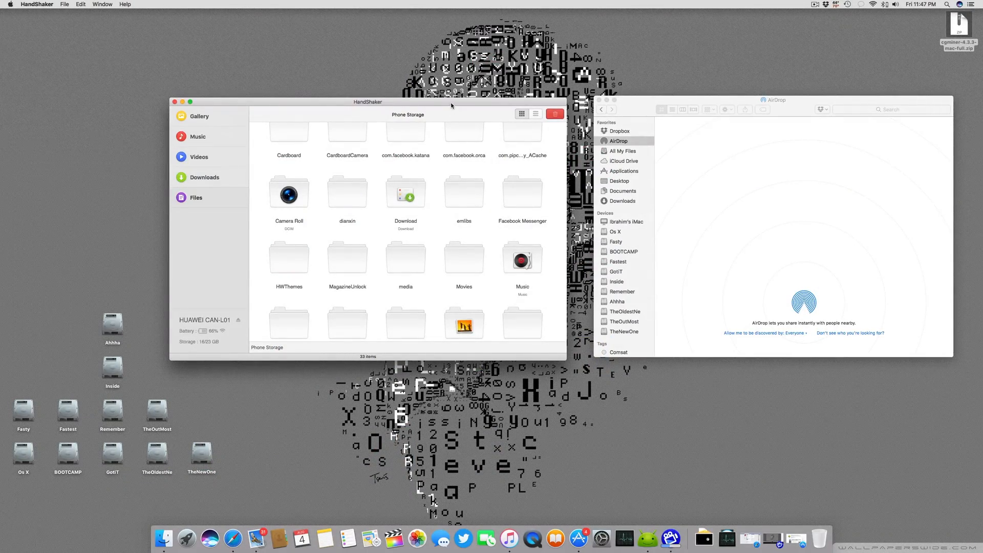
Drag the HandShaker window to the centre and scroll back to the Alarms folder.
{"action": "left_click_drag", "start_coordinate": [367, 101], "coordinate": [167, 97]}
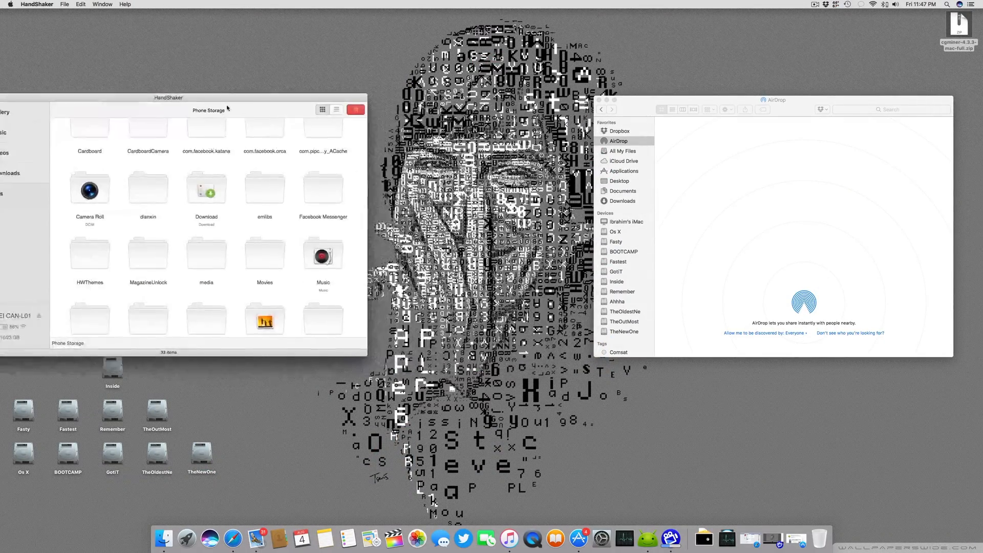
{"action": "left_click", "coordinate": [356, 109]}
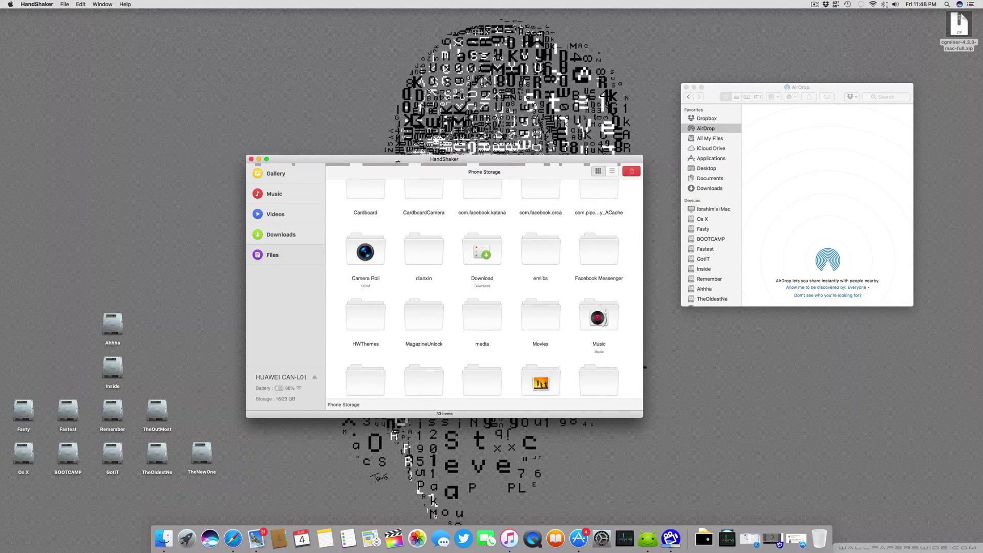
{"action": "scroll", "scroll_direction": "up", "scroll_amount": 3}
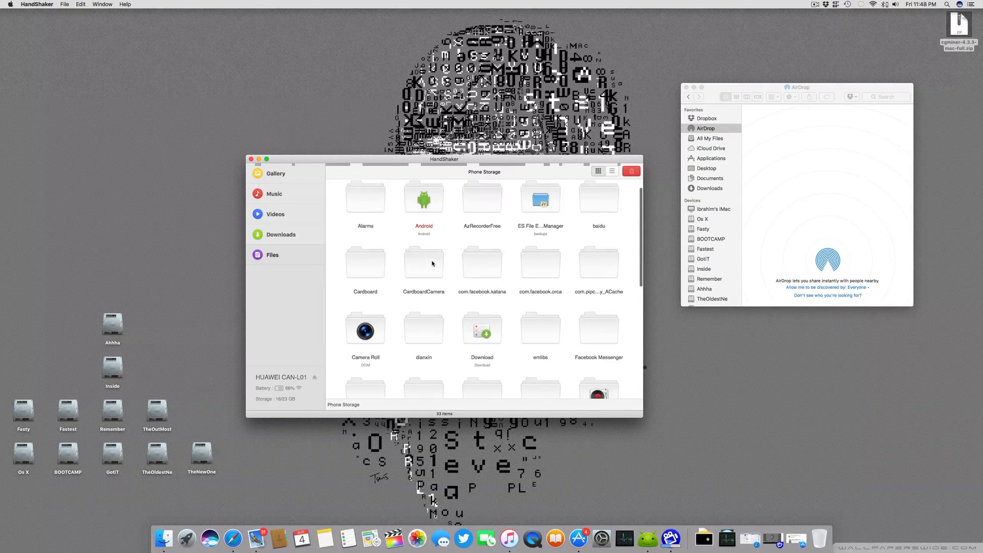